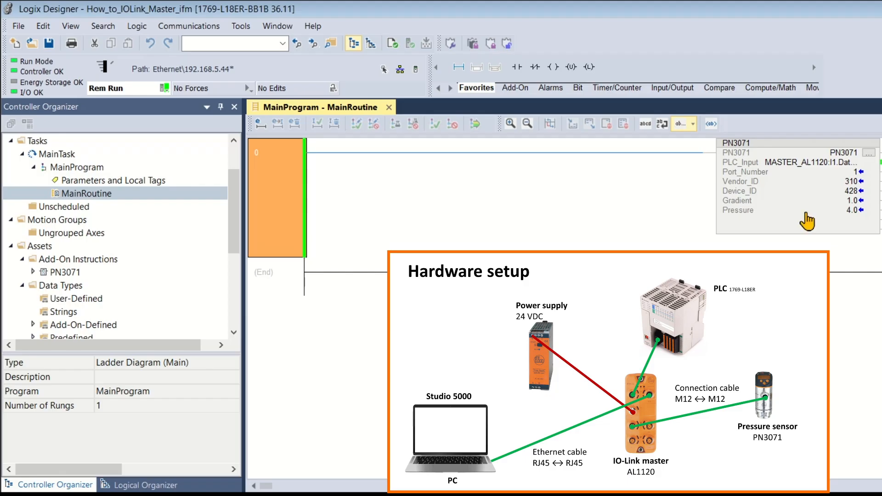
{"action": "mouse_move", "coordinate": [737, 172]}
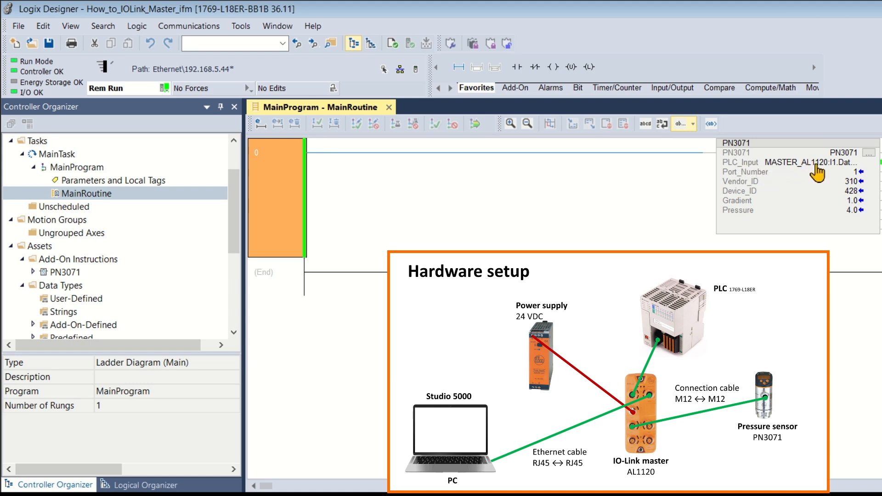
{"action": "mouse_move", "coordinate": [841, 159]}
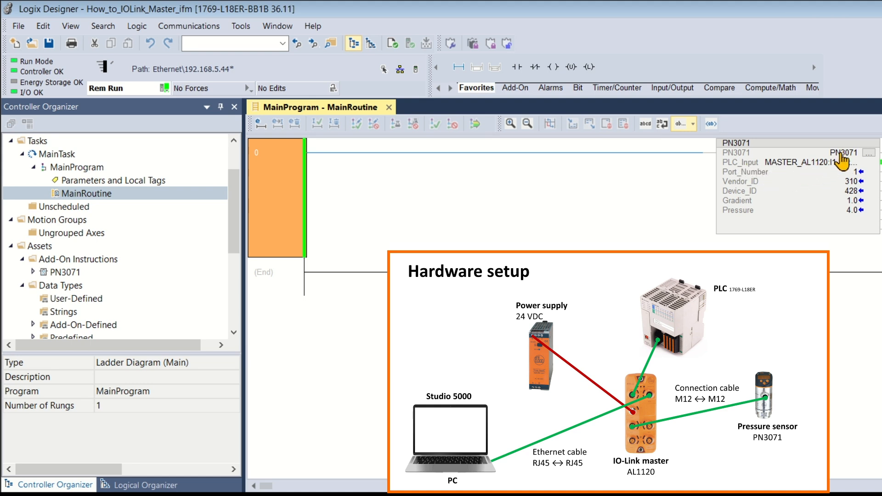
{"action": "mouse_move", "coordinate": [721, 221]}
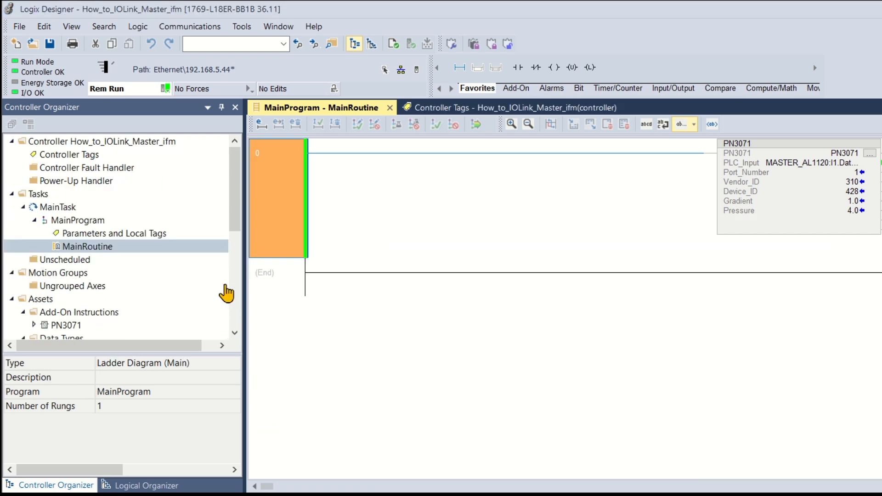
{"action": "mouse_move", "coordinate": [182, 180]}
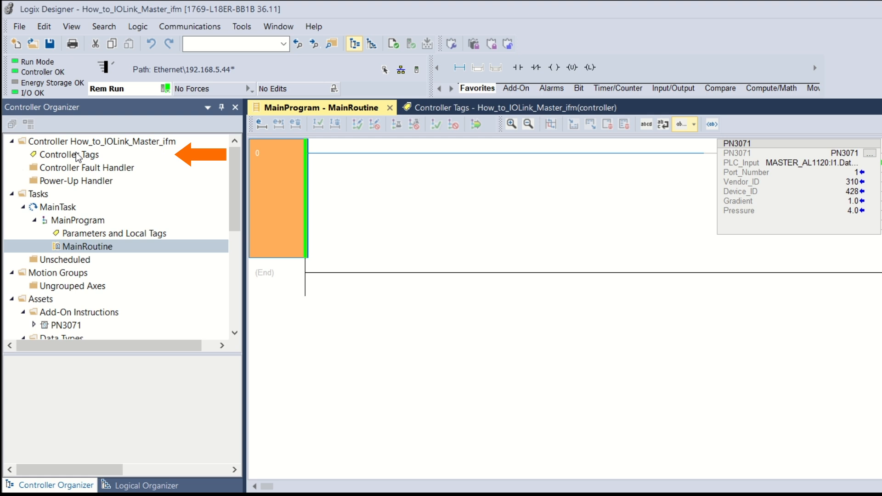
- Show the controller-scope tags and select the AL1120 MASTER_AL1120 module under I/O Configuration
{"action": "double_click", "coordinate": [70, 154]}
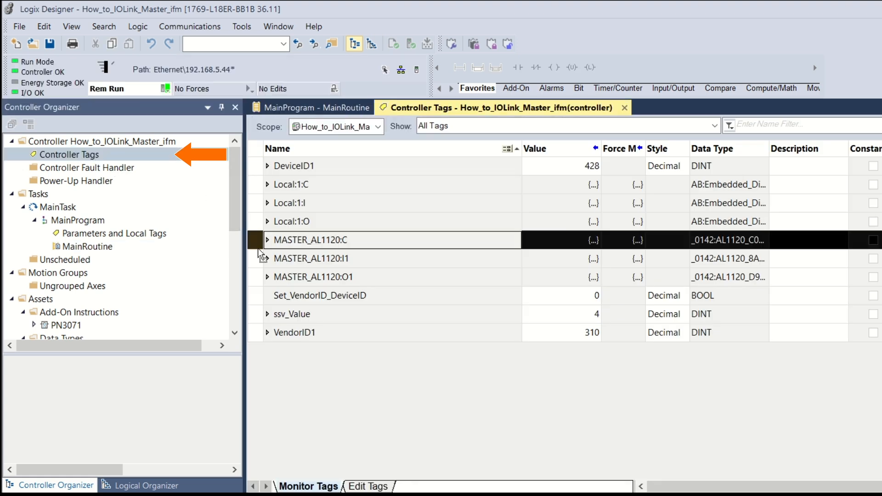
{"action": "scroll", "scroll_direction": "down", "scroll_amount": 3}
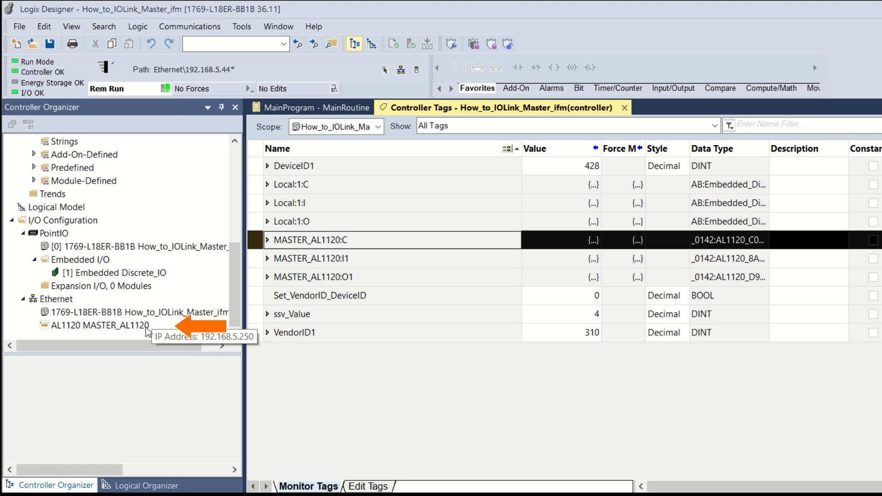
{"action": "left_click", "coordinate": [107, 325]}
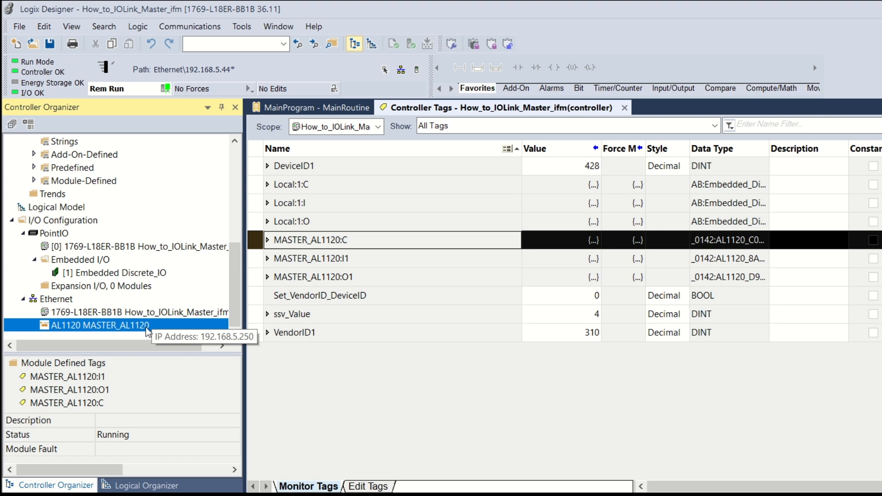
- Enable Inhibit Module in the AL1120 Connection settings, apply it and accept the interruption warning
{"action": "right_click", "coordinate": [105, 325]}
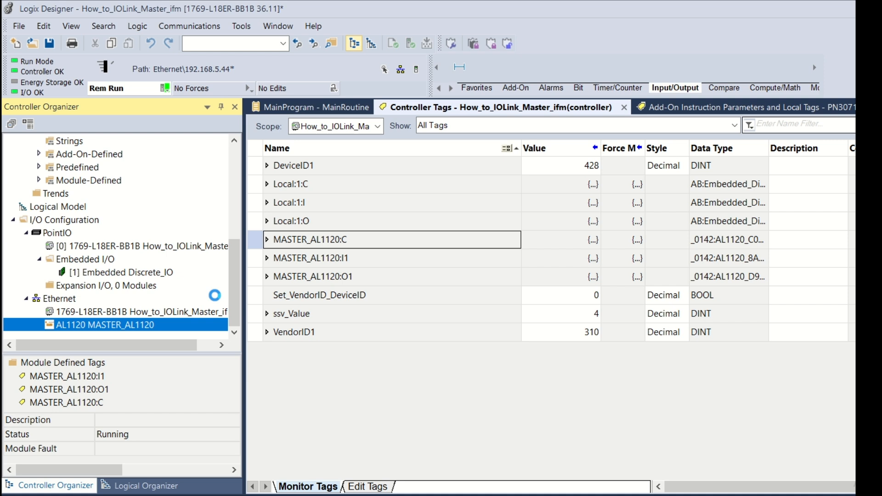
{"action": "double_click", "coordinate": [105, 325]}
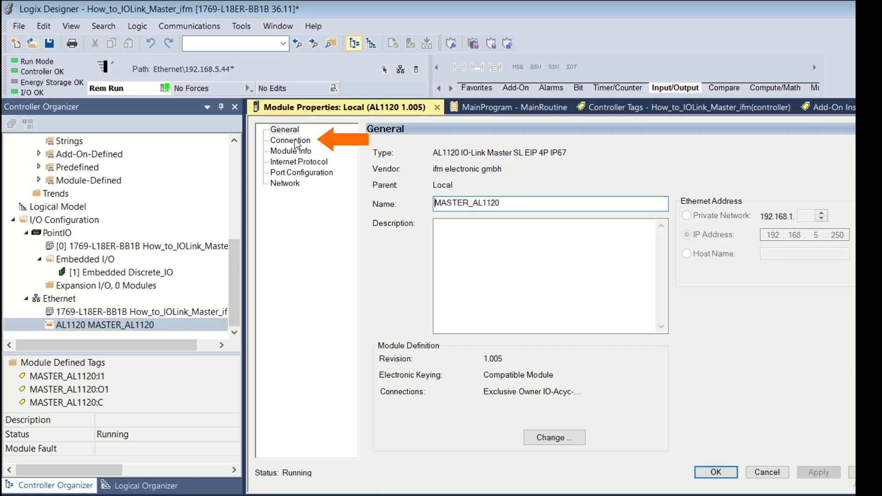
{"action": "left_click", "coordinate": [291, 140]}
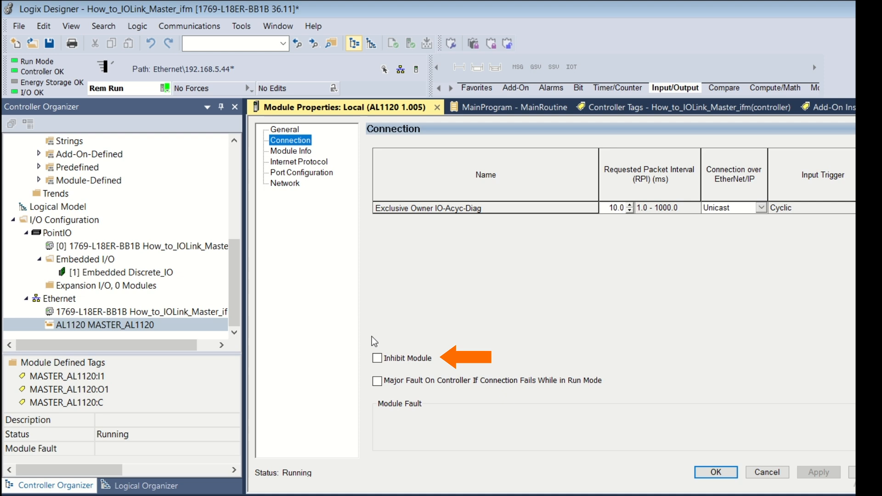
{"action": "left_click", "coordinate": [377, 358]}
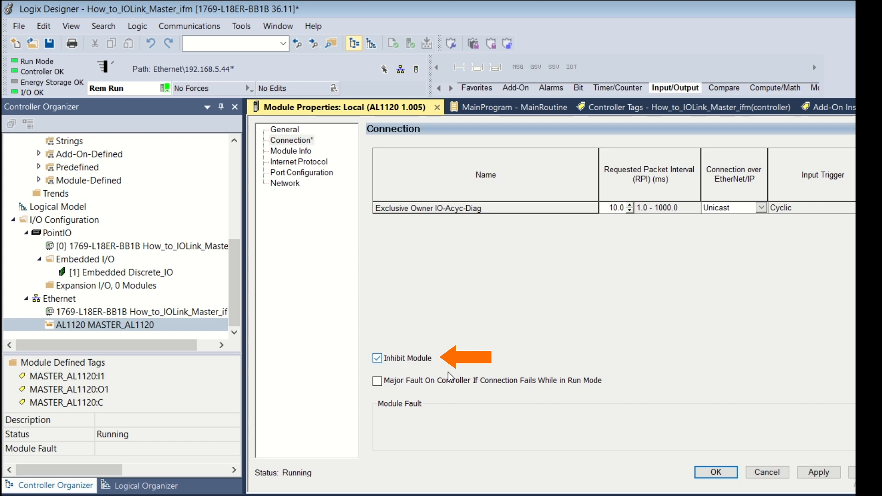
{"action": "mouse_move", "coordinate": [819, 472]}
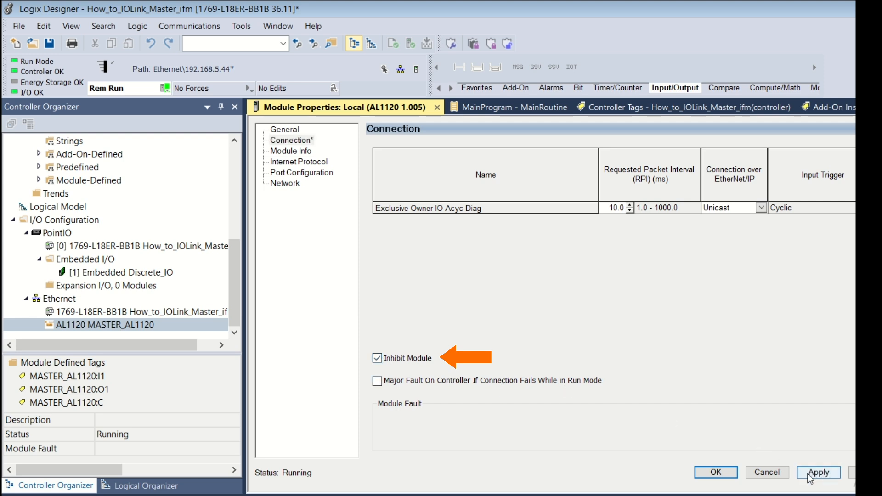
{"action": "left_click", "coordinate": [817, 472]}
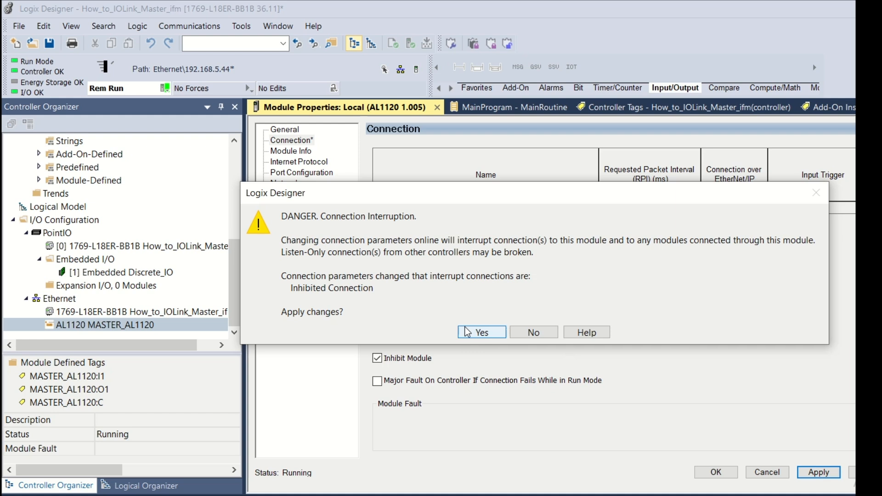
{"action": "left_click", "coordinate": [481, 332]}
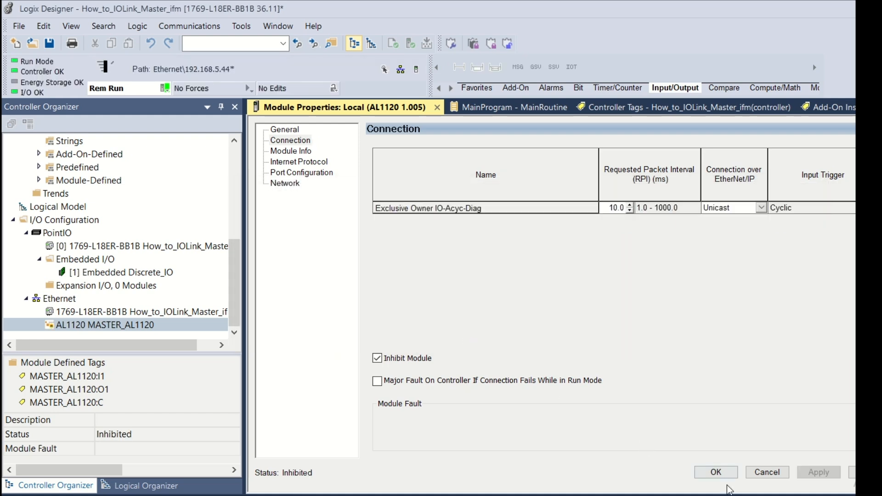
{"action": "left_click", "coordinate": [715, 472]}
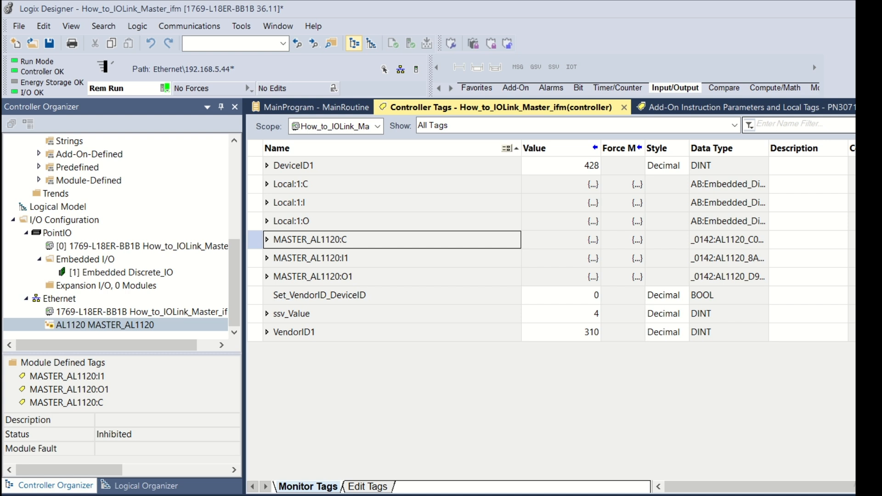
{"action": "mouse_move", "coordinate": [231, 167]}
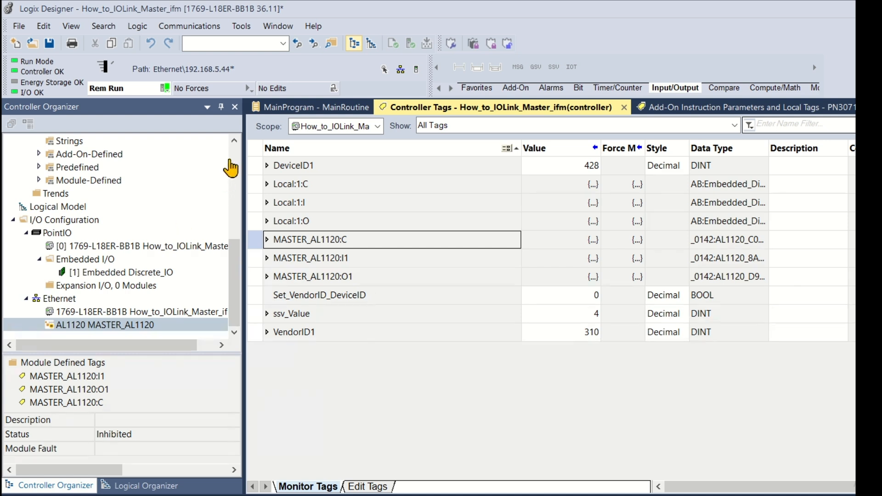
{"action": "scroll", "scroll_direction": "up", "scroll_amount": 3}
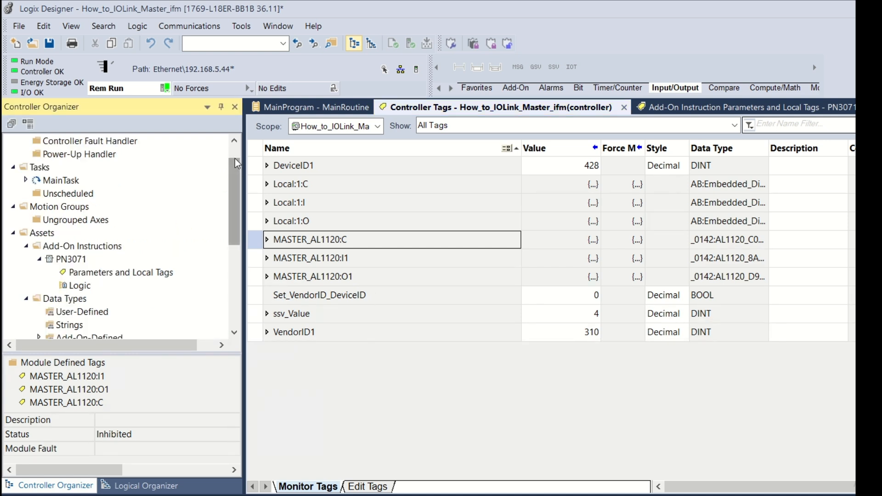
{"action": "left_click", "coordinate": [72, 153]}
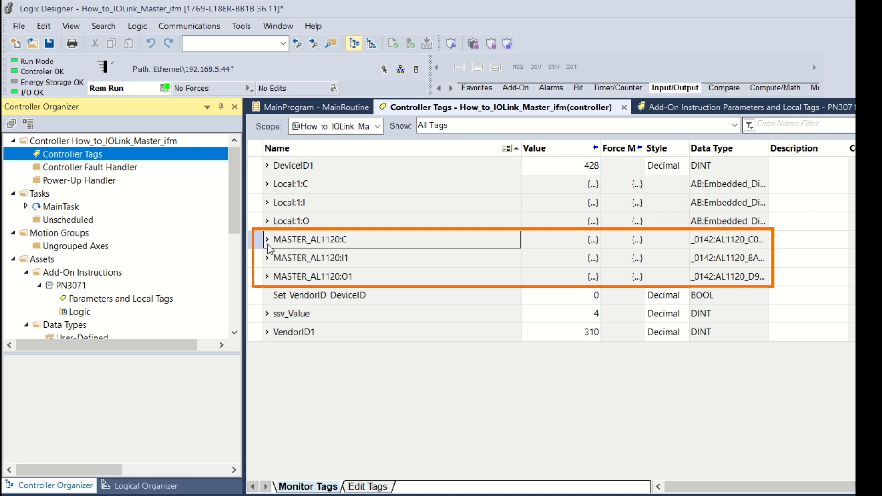
- Expand MASTER_AL1120:C to show the Port_1 members such as Port_Mode_Port_1
{"action": "left_click", "coordinate": [267, 239]}
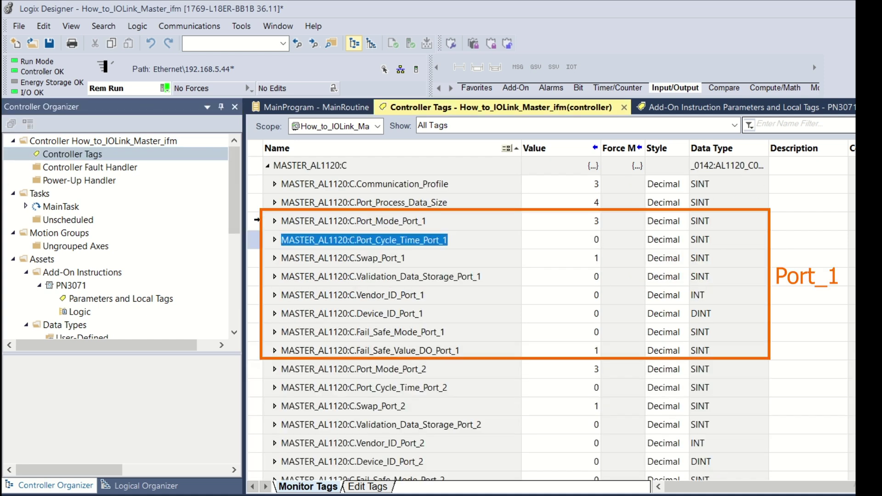
{"action": "left_click", "coordinate": [352, 220]}
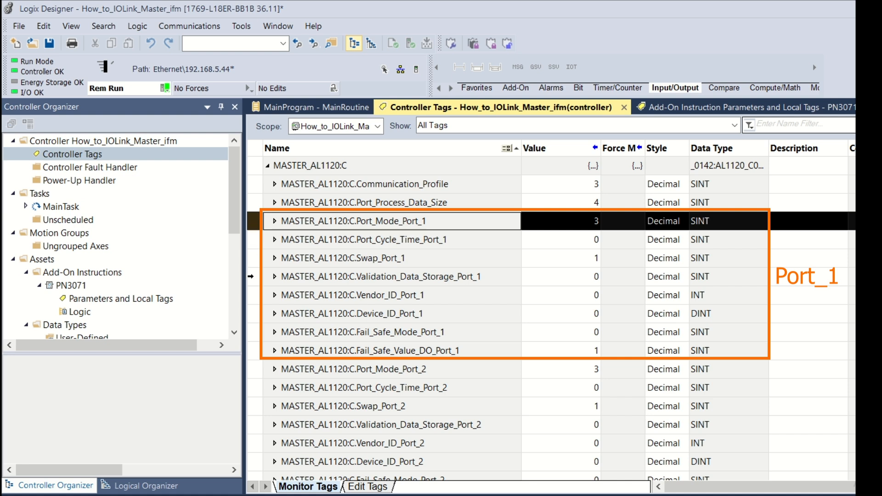
{"action": "left_click", "coordinate": [382, 276]}
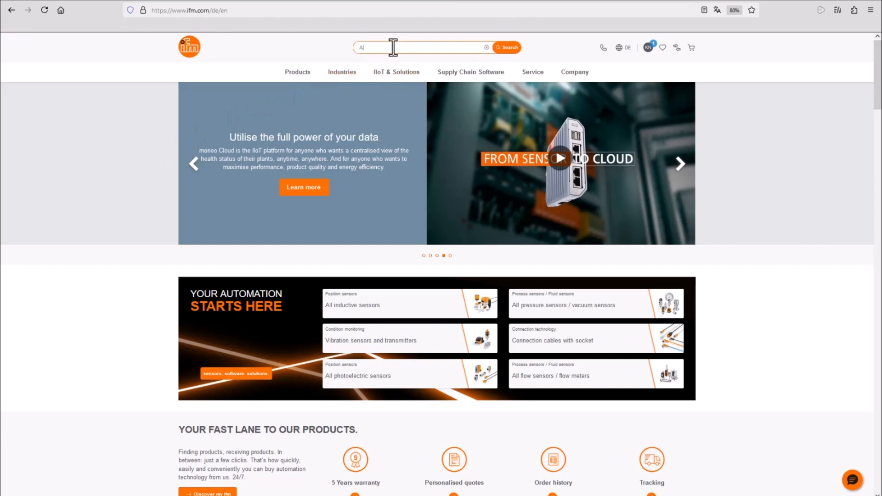
- From the AL1120 Downloads, get the 'Operating instructions English (EN) FW 2.3.x' PDF
{"action": "type", "text": "L11"}
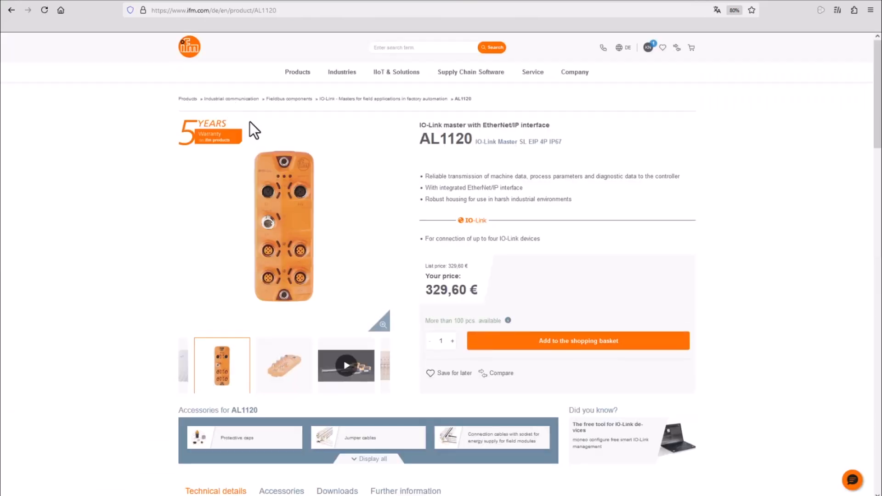
{"action": "scroll", "scroll_direction": "down", "scroll_amount": 3}
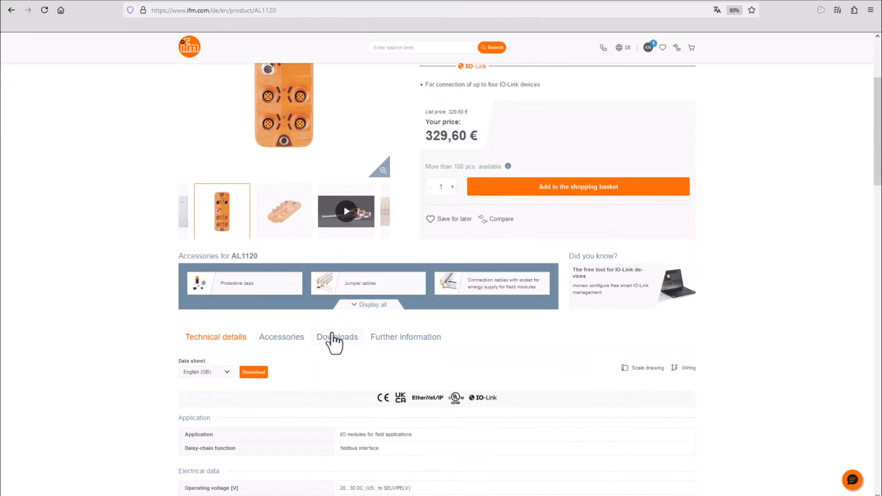
{"action": "left_click", "coordinate": [337, 336]}
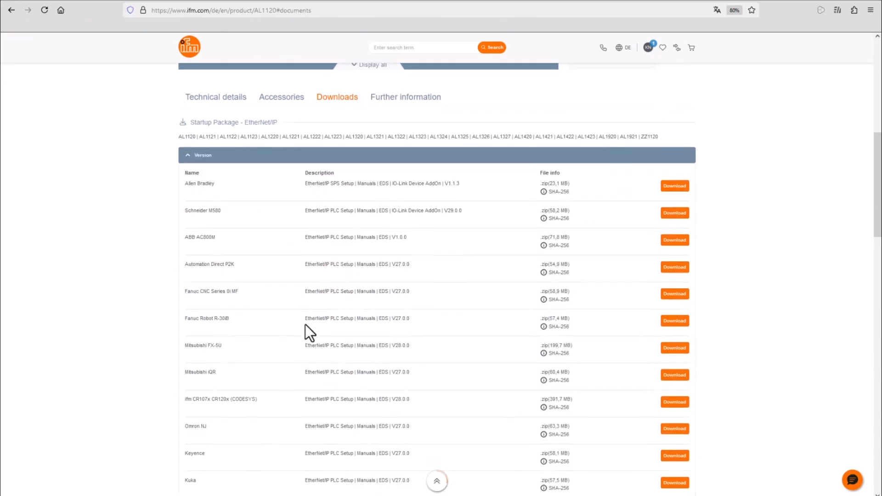
{"action": "scroll", "scroll_direction": "down", "scroll_amount": 3}
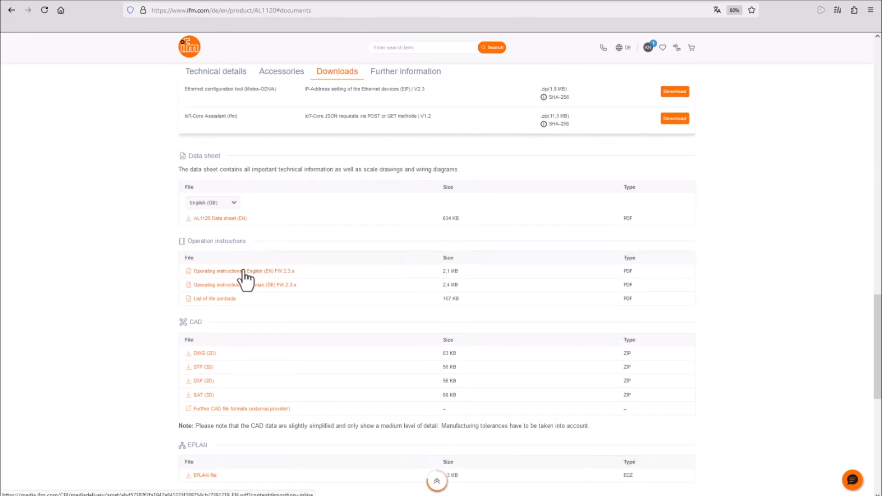
{"action": "left_click", "coordinate": [230, 270]}
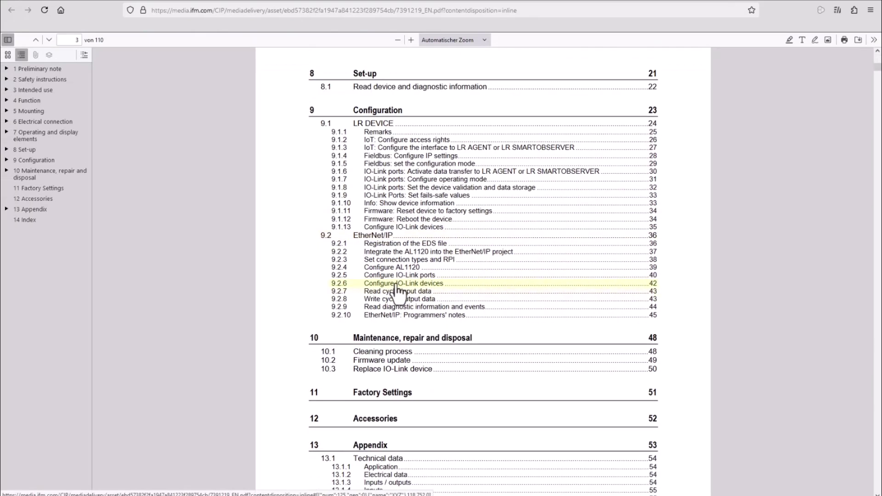
{"action": "left_click", "coordinate": [400, 275]}
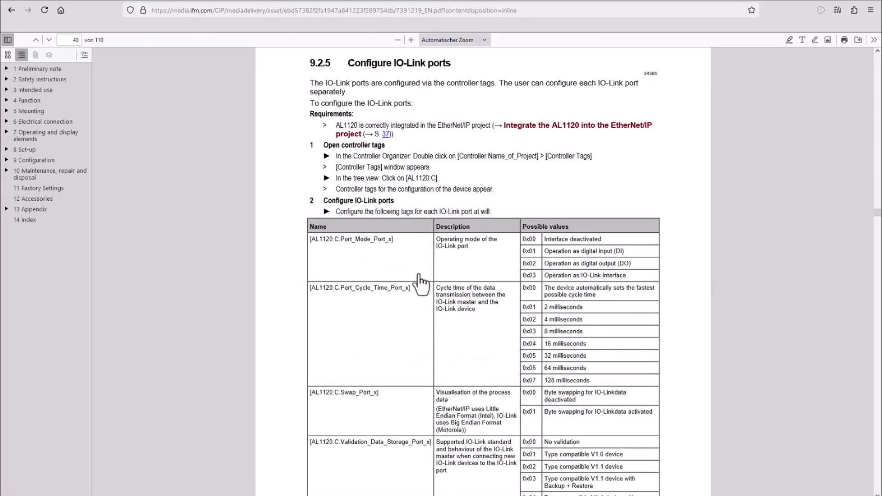
{"action": "scroll", "scroll_direction": "down", "scroll_amount": 3}
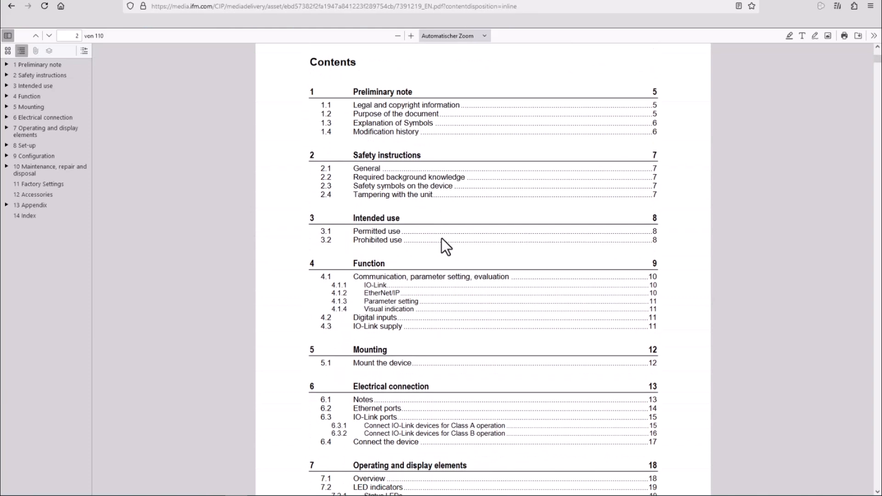
{"action": "scroll", "scroll_direction": "down", "scroll_amount": 3}
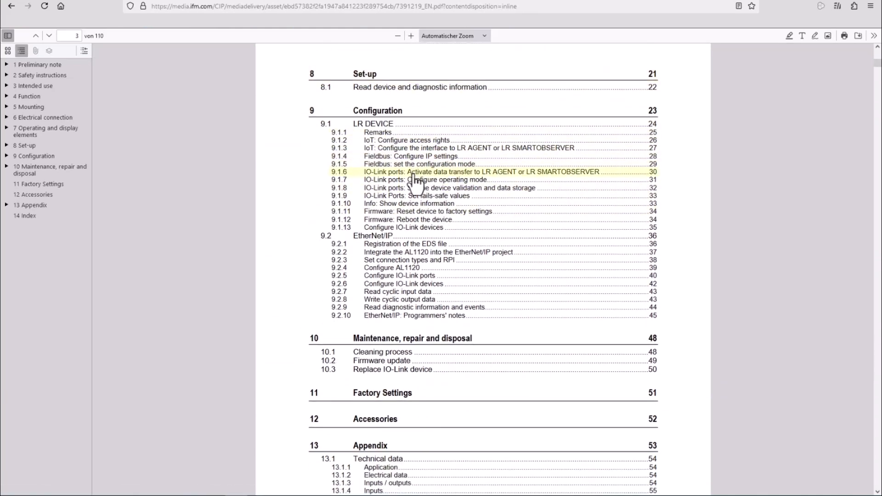
{"action": "mouse_move", "coordinate": [554, 188]}
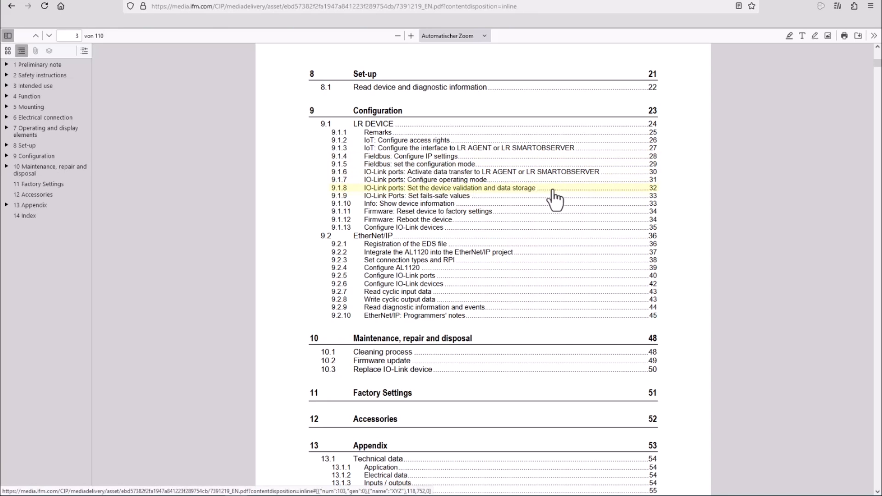
- Jump to section 9.1.8 'IO-Link ports: Set the device validation and data storage'
{"action": "left_click", "coordinate": [456, 187]}
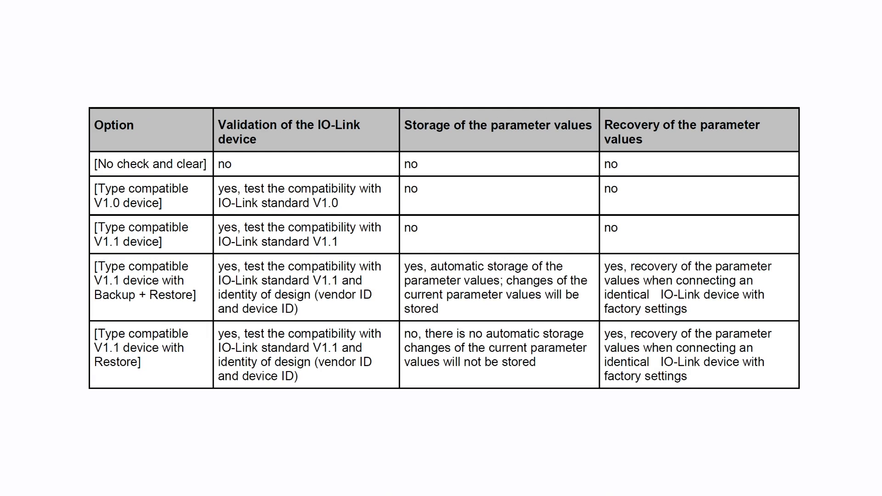
{"action": "left_click", "coordinate": [149, 163]}
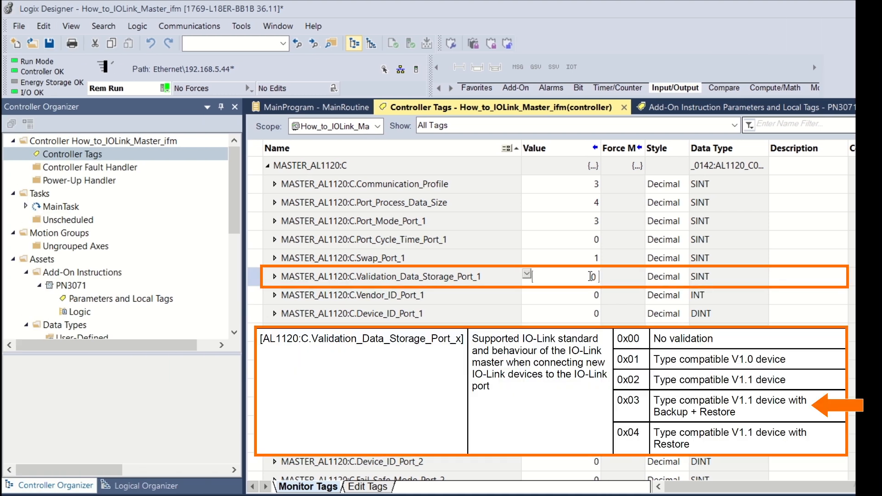
- Enter 3 in MASTER_AL1120:C.Validation_Data_Storage_Port_1 for Type compatible V1.1 Backup + Restore
{"action": "type", "text": "3"}
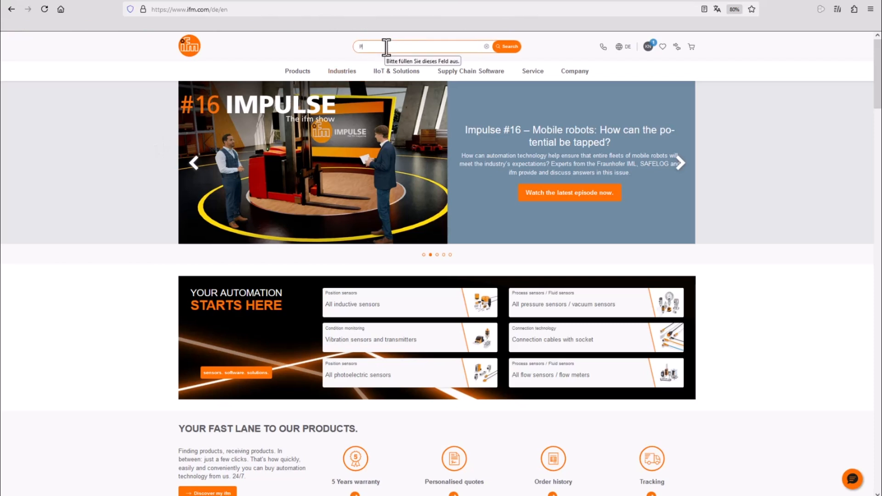
- Search PN3071 and get its 'PDF - IO-Link Interface Description (EN)' from IODD Downloads
{"action": "type", "text": "PN3071"}
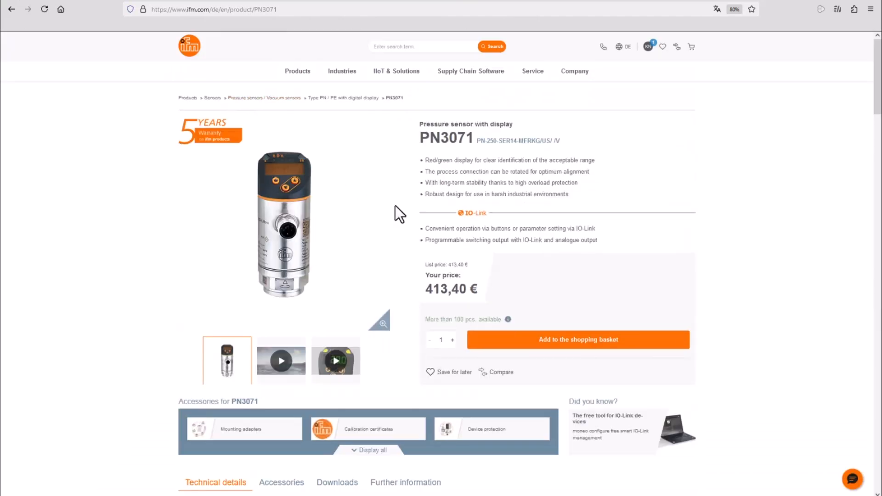
{"action": "left_click", "coordinate": [337, 482]}
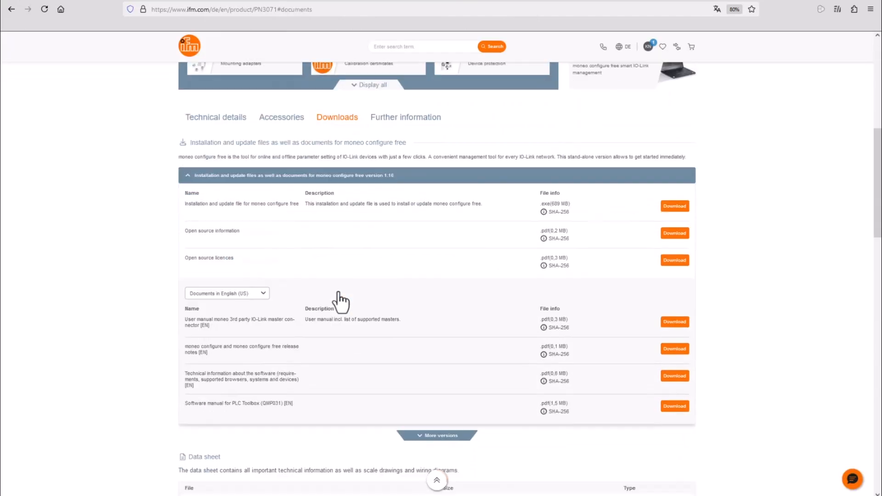
{"action": "scroll", "scroll_direction": "down", "scroll_amount": 3}
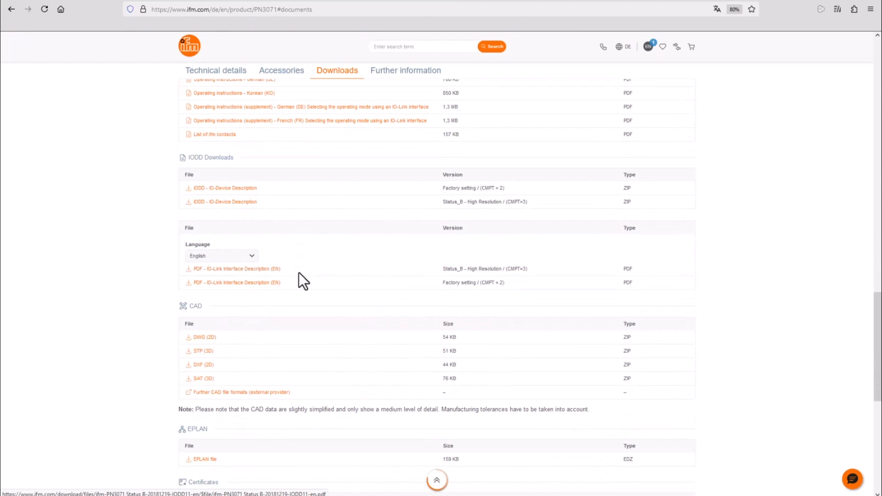
{"action": "scroll", "scroll_direction": "down", "scroll_amount": 3}
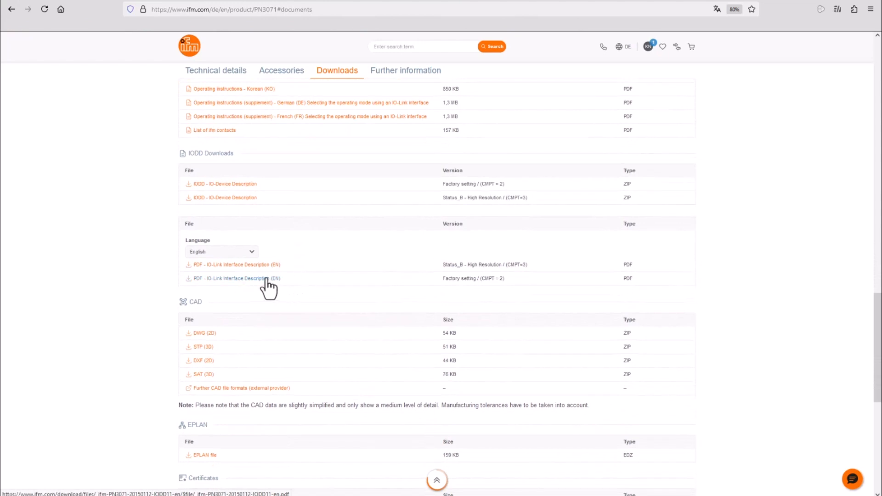
{"action": "left_click", "coordinate": [232, 265]}
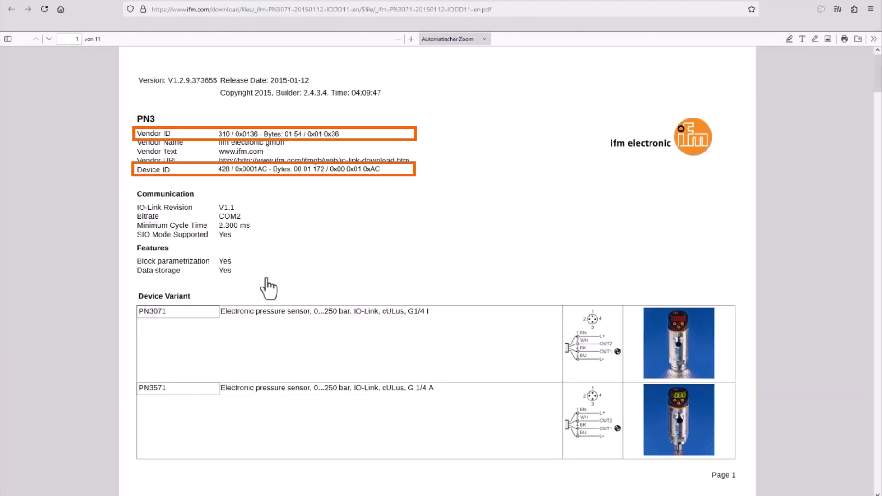
{"action": "mouse_move", "coordinate": [219, 134]}
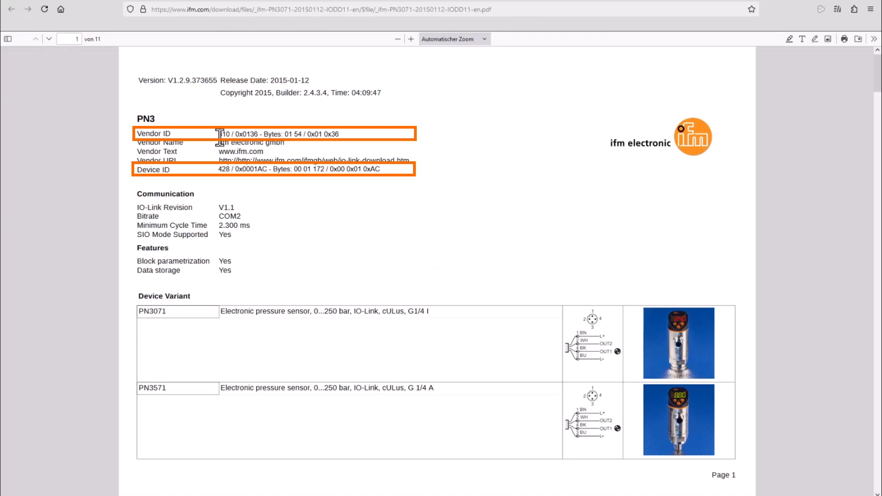
{"action": "mouse_move", "coordinate": [318, 211]}
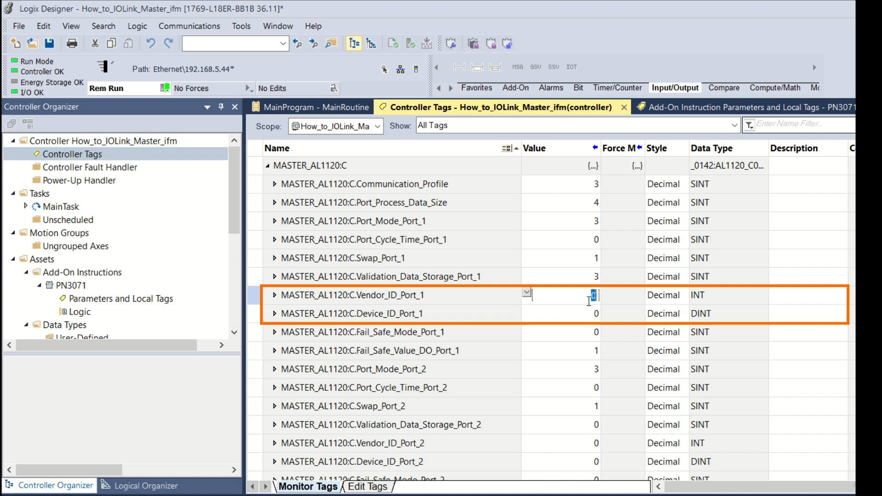
- Enter 310 in Vendor_ID_Port_1 and 428 in Device_ID_Port_1
{"action": "type", "text": "310"}
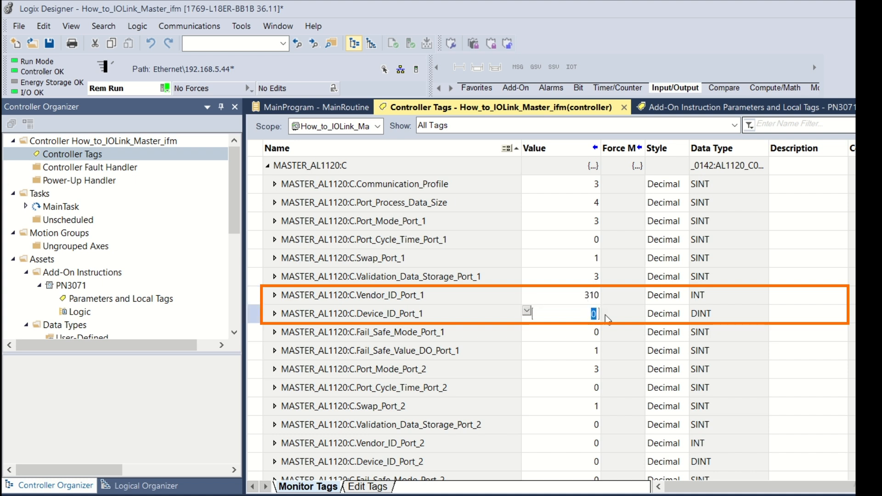
{"action": "type", "text": "428"}
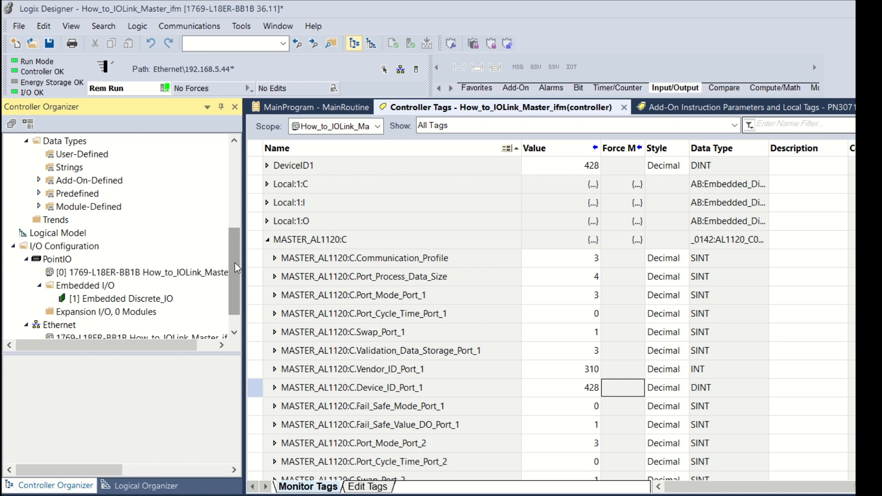
- Clear Inhibit Module in the AL1120 Connection settings, apply it and confirm while online
{"action": "left_click", "coordinate": [112, 324]}
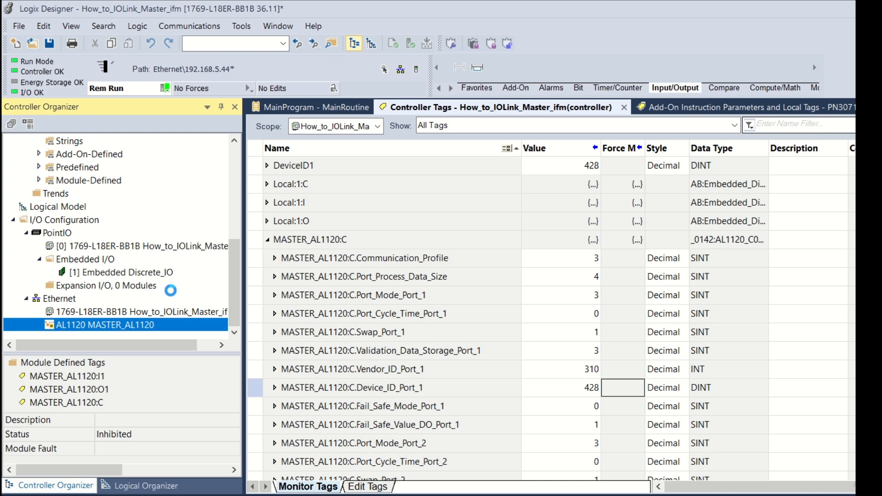
{"action": "double_click", "coordinate": [105, 325]}
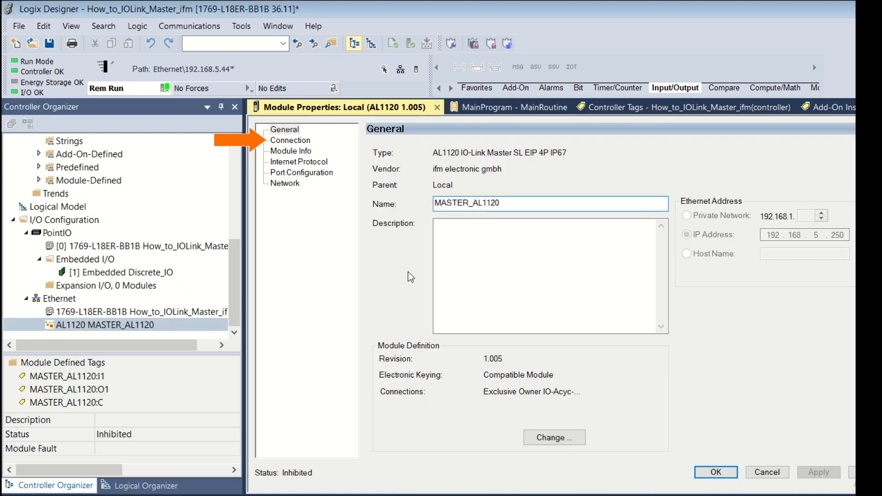
{"action": "left_click", "coordinate": [291, 139]}
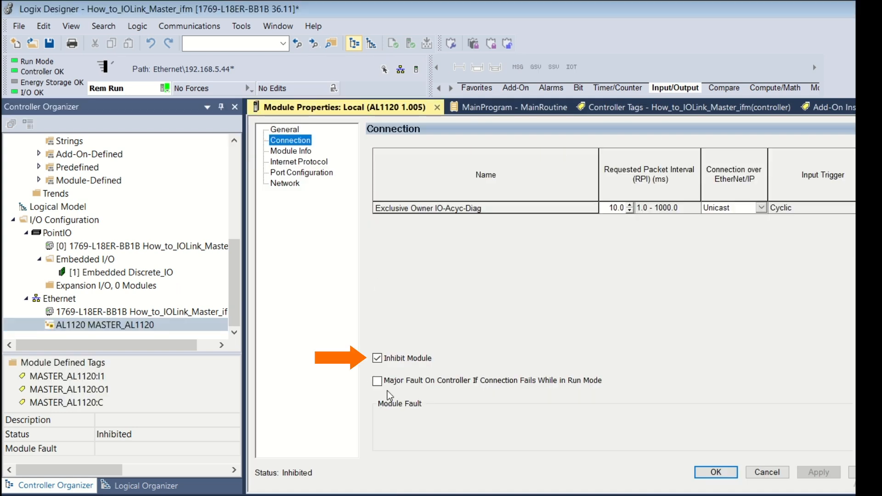
{"action": "left_click", "coordinate": [376, 358]}
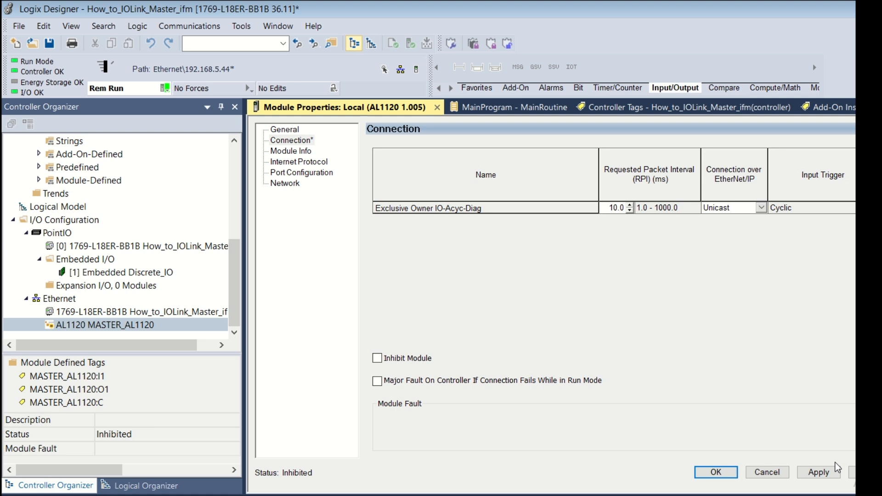
{"action": "left_click", "coordinate": [818, 472]}
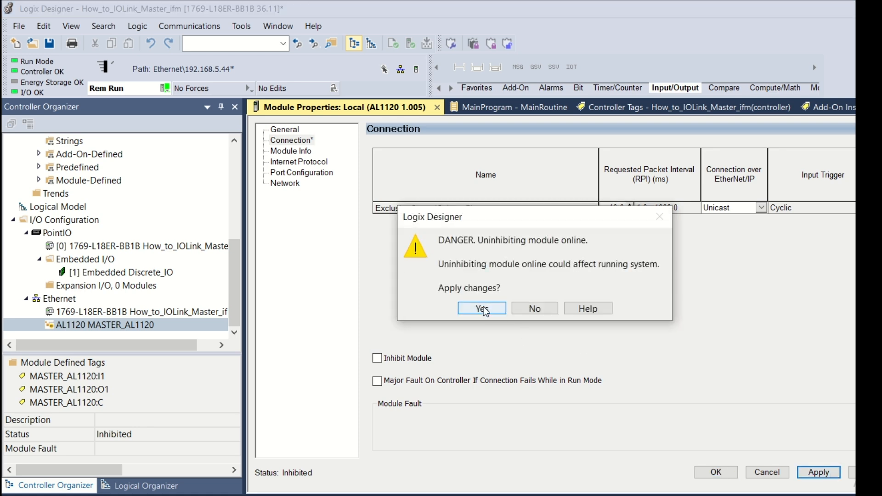
{"action": "left_click", "coordinate": [480, 309]}
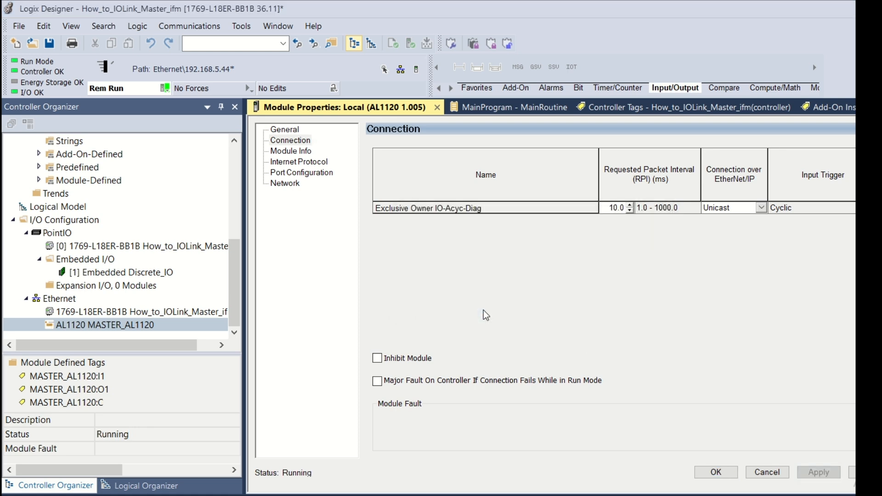